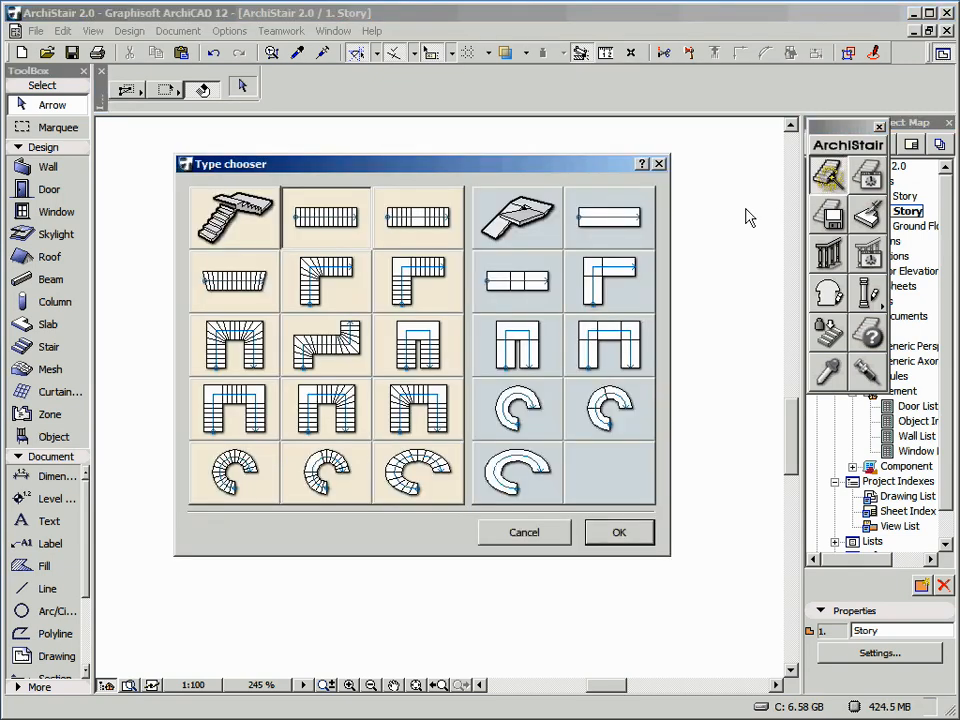
- Dismiss ArchiStair's predefined stair type chooser to build a custom stair from the fills
left_click(326, 280)
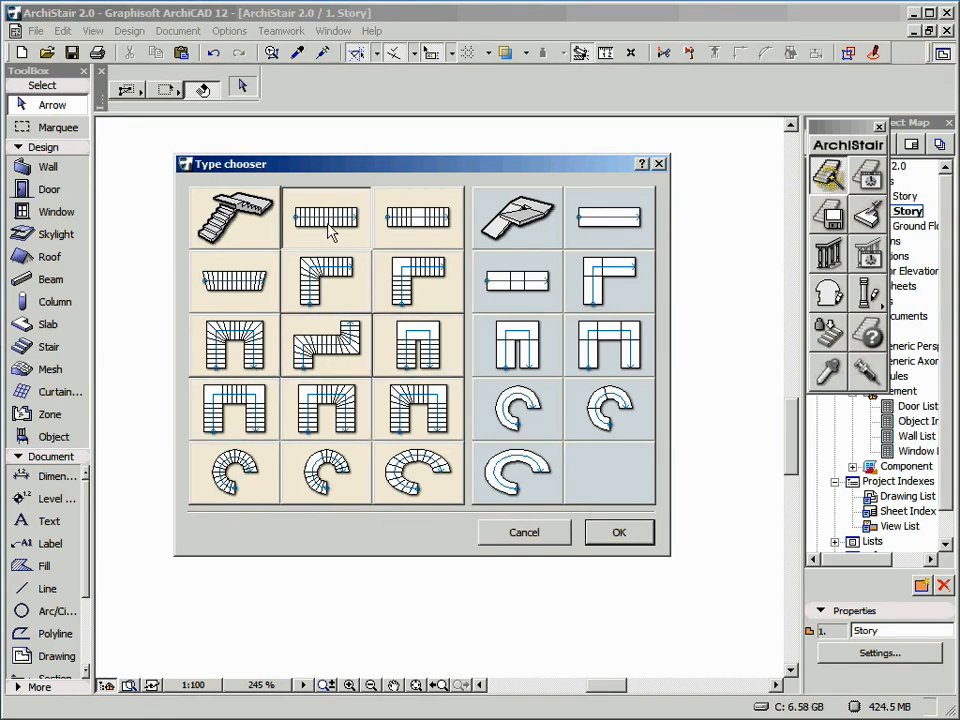
mouse_move(520, 540)
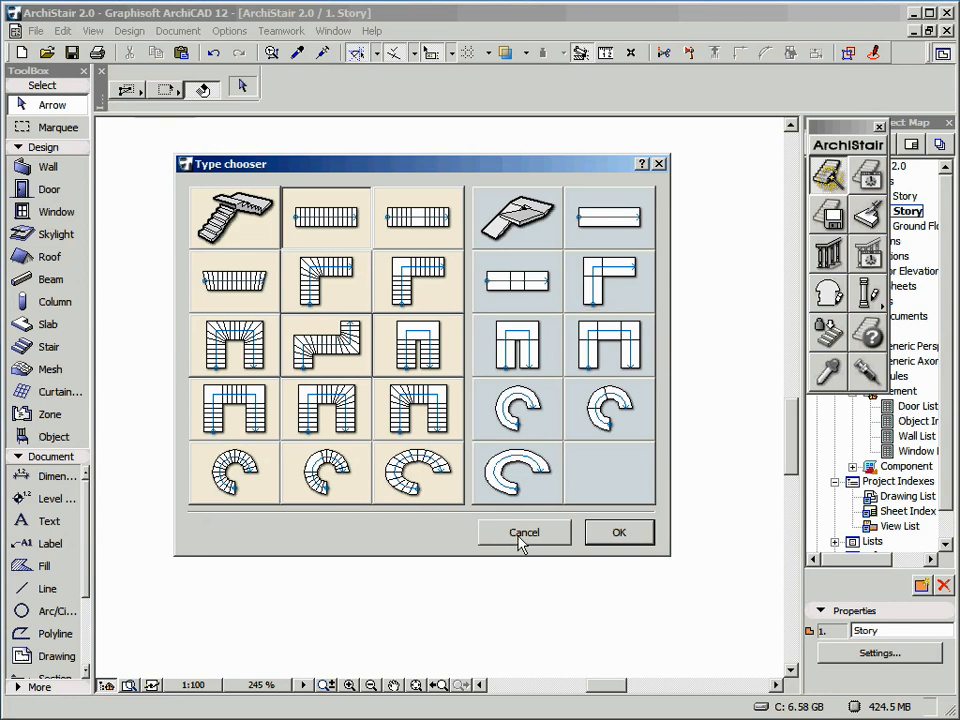
left_click(524, 532)
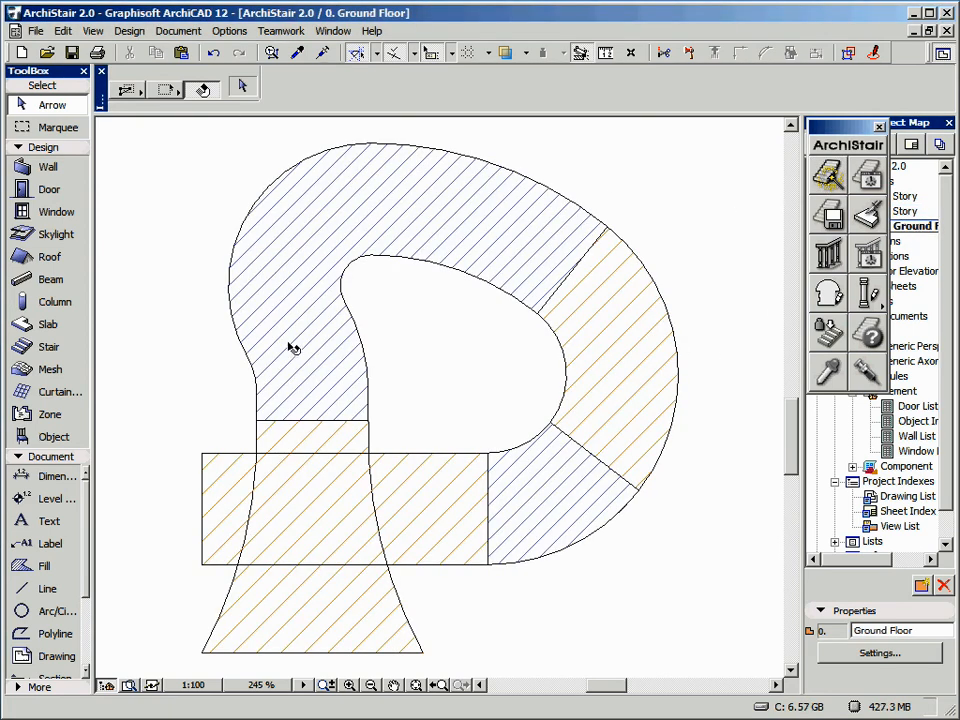
mouse_move(48, 568)
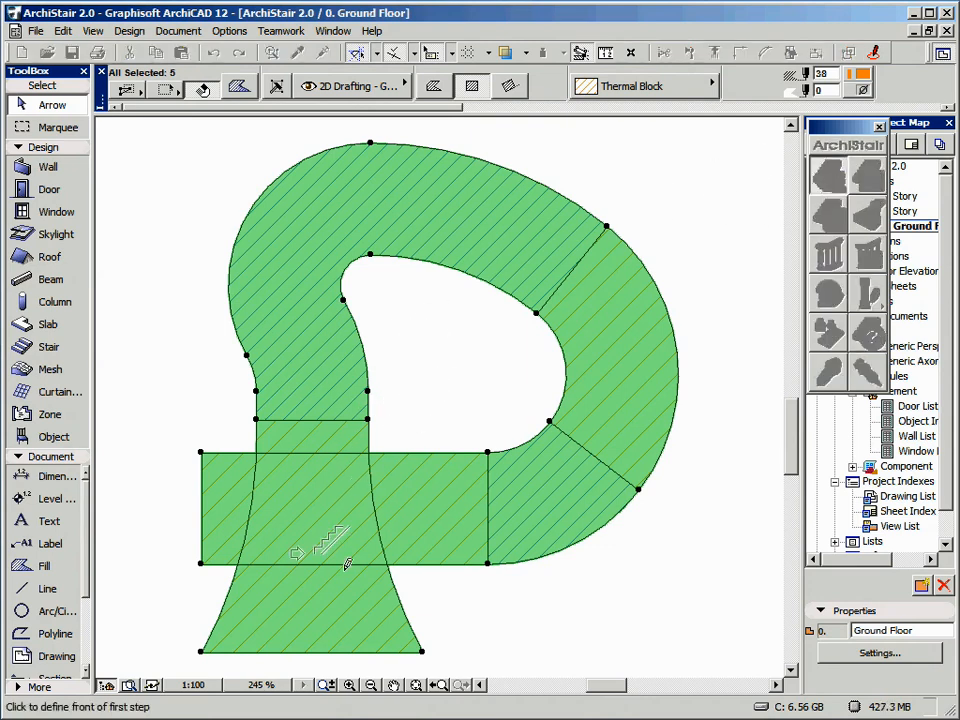
mouse_move(440, 636)
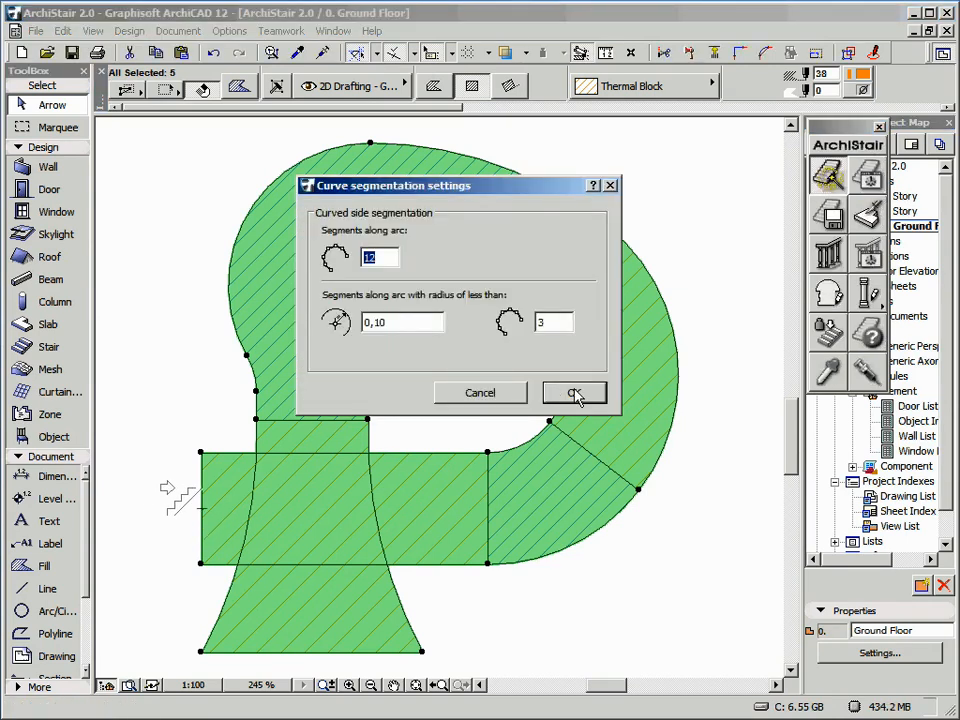
- Accept the curve segmentation settings, bringing up the stair preview with its flights
left_click(574, 392)
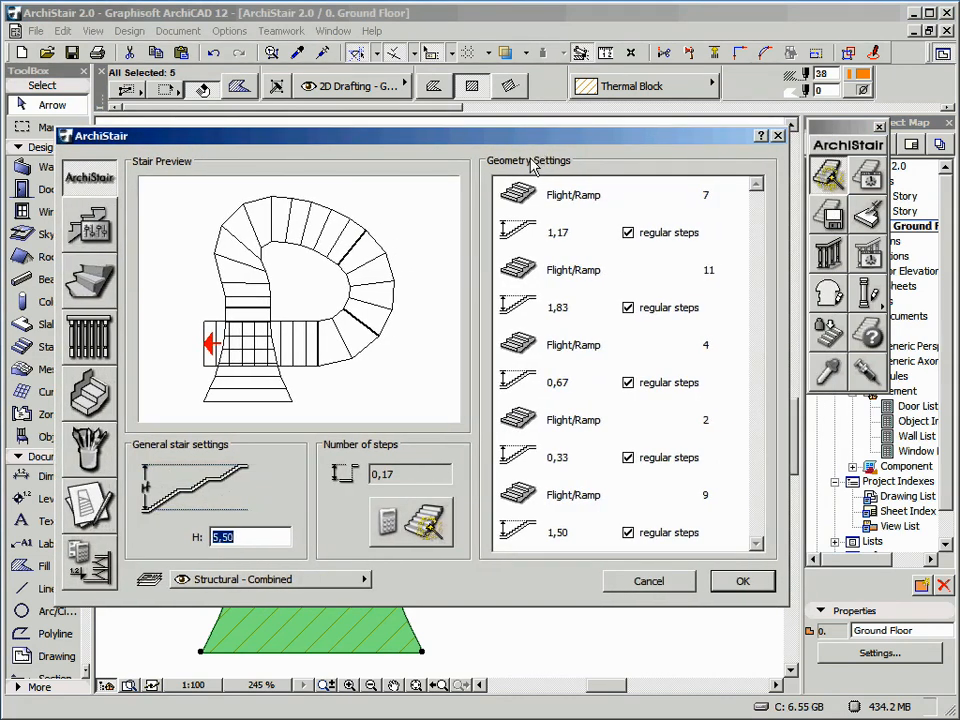
mouse_move(350, 476)
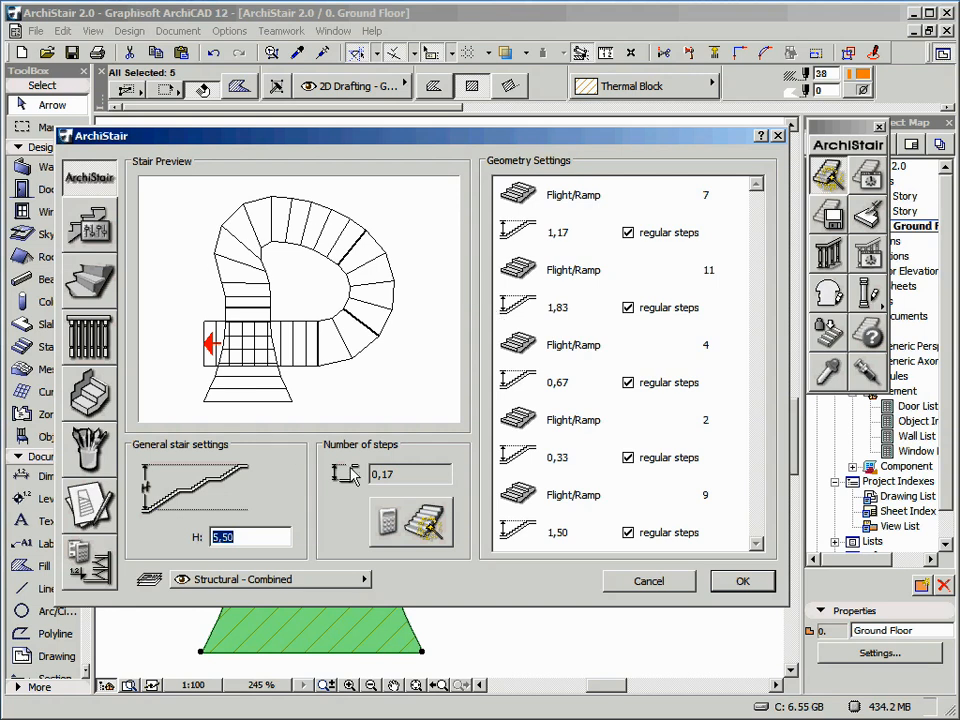
mouse_move(472, 228)
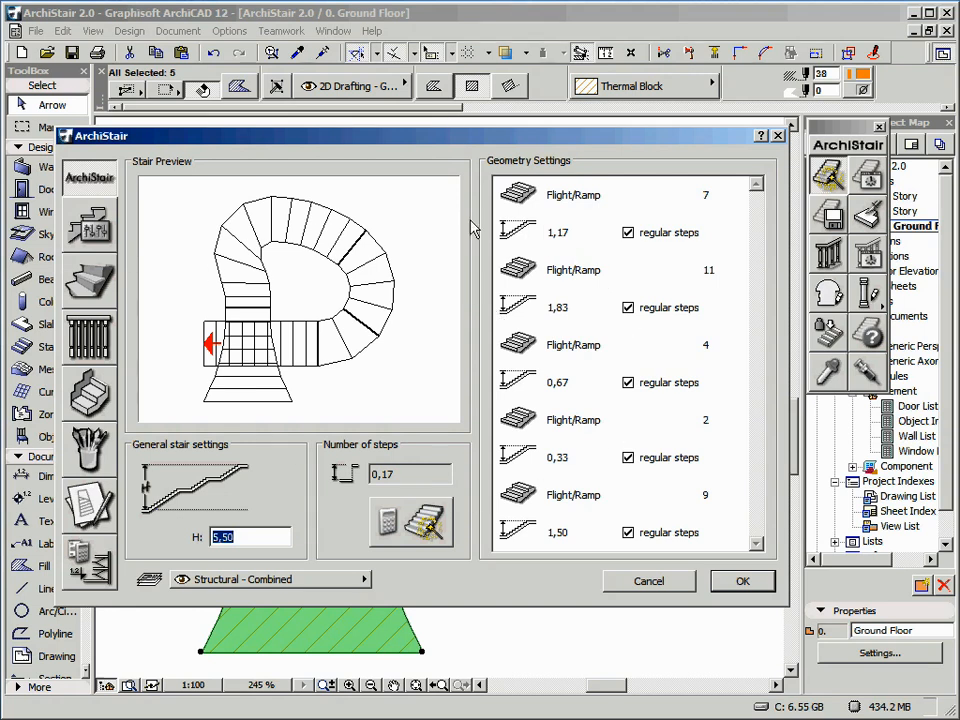
mouse_move(516, 240)
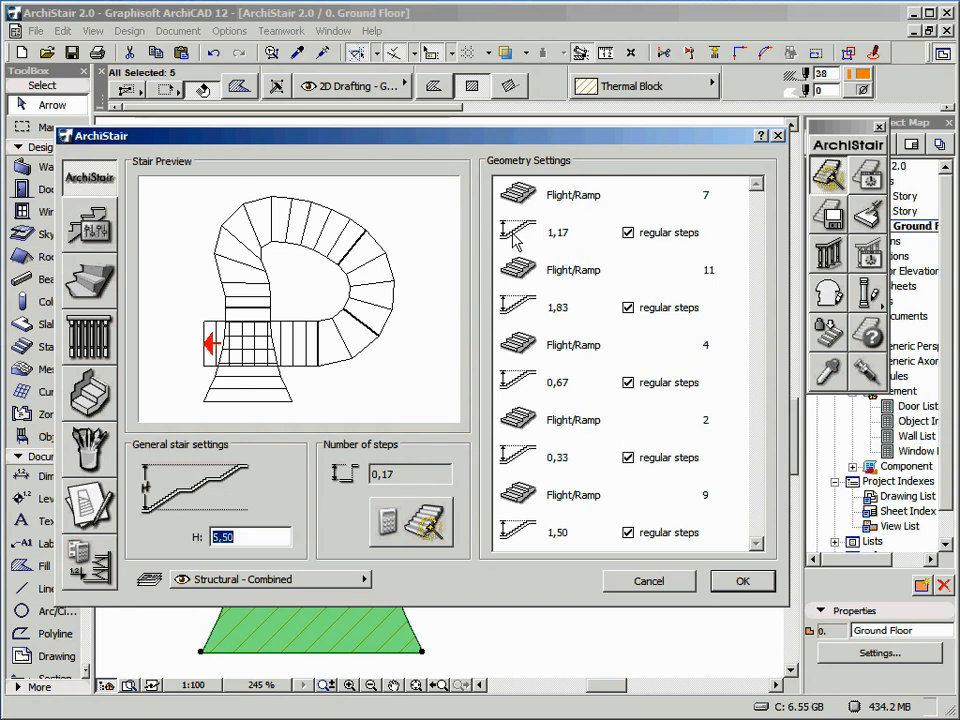
mouse_move(618, 200)
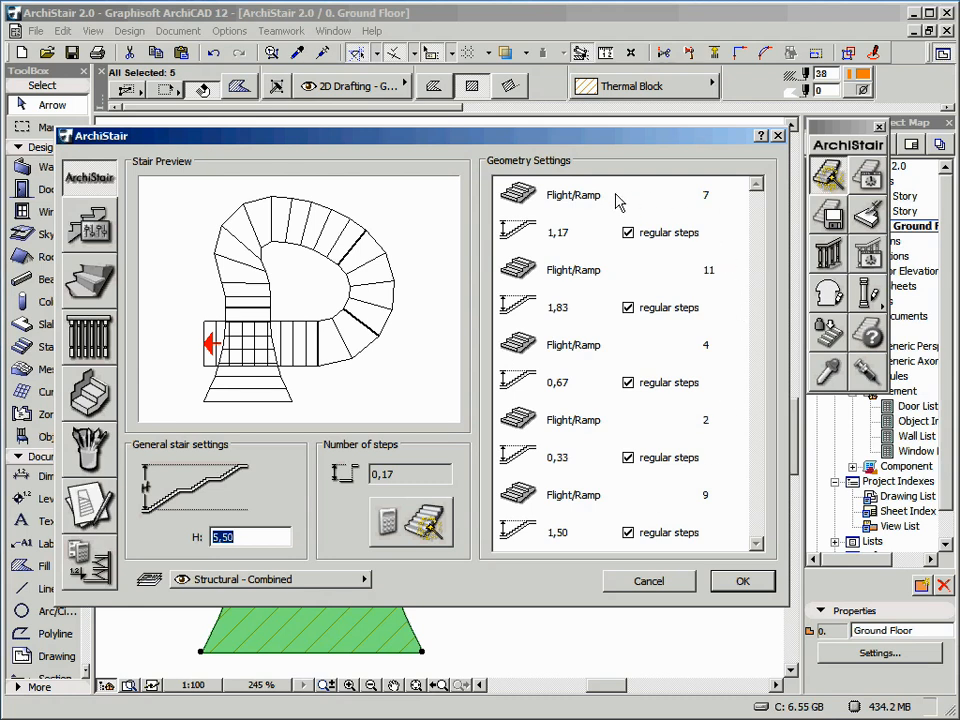
mouse_move(704, 276)
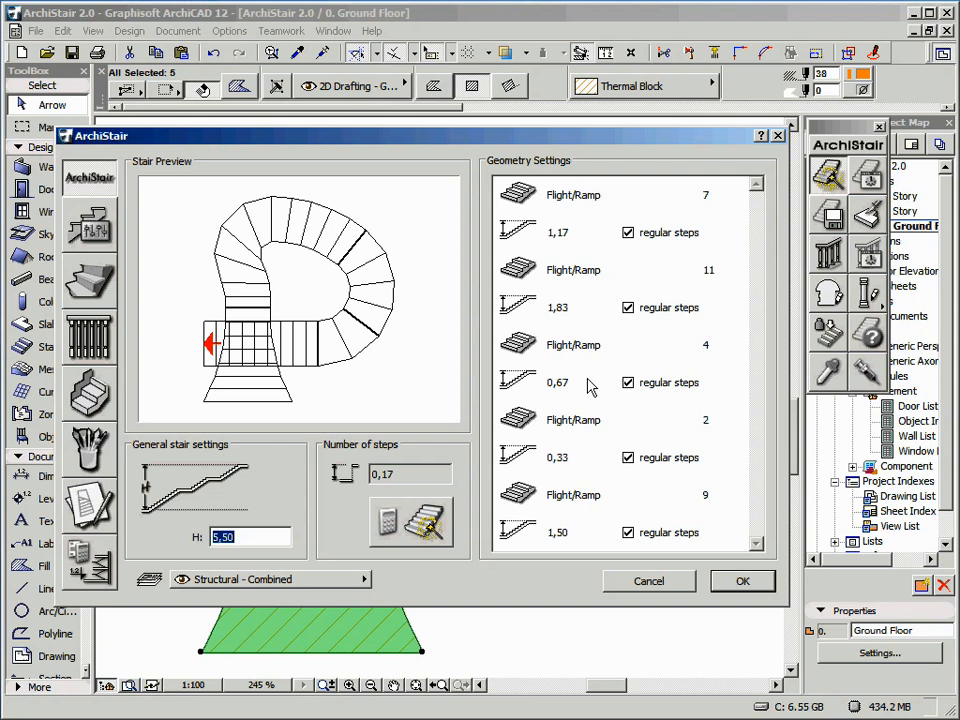
mouse_move(592, 272)
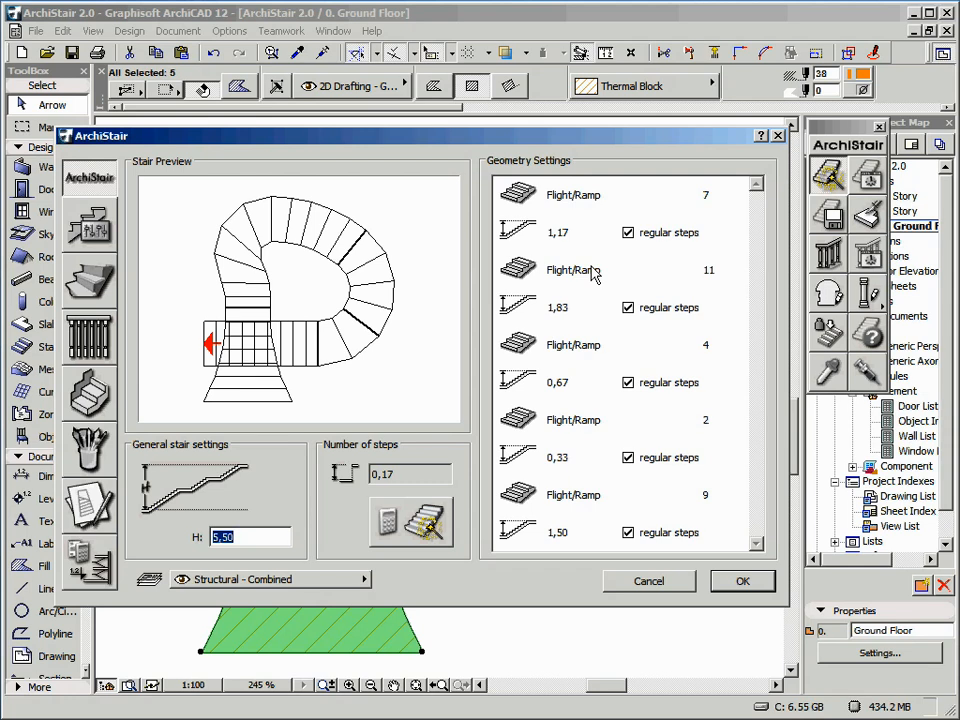
left_click(444, 202)
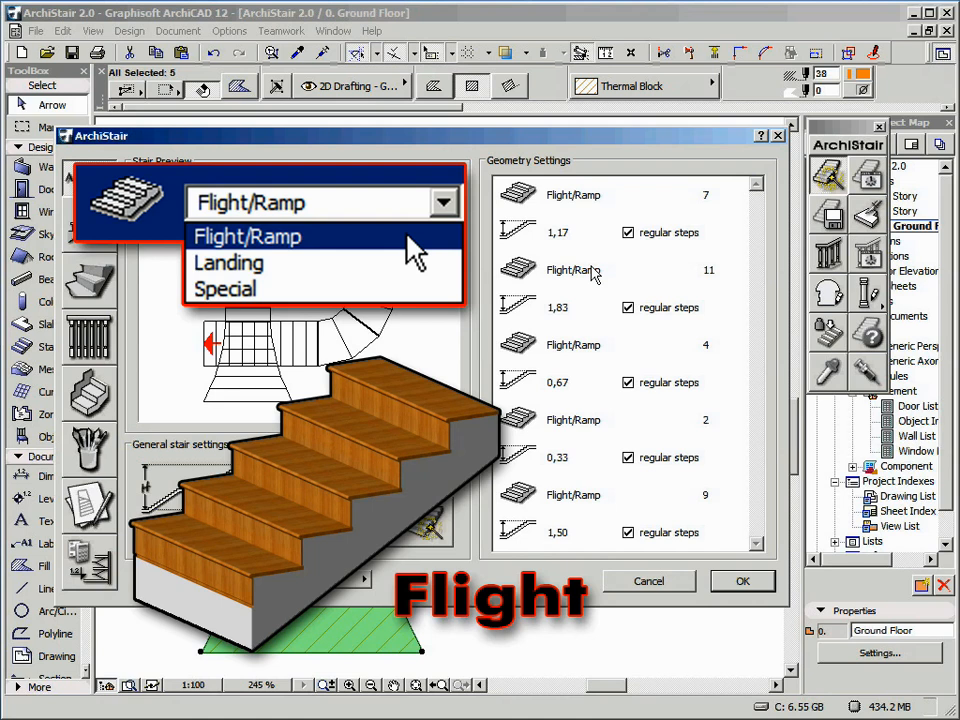
left_click(228, 262)
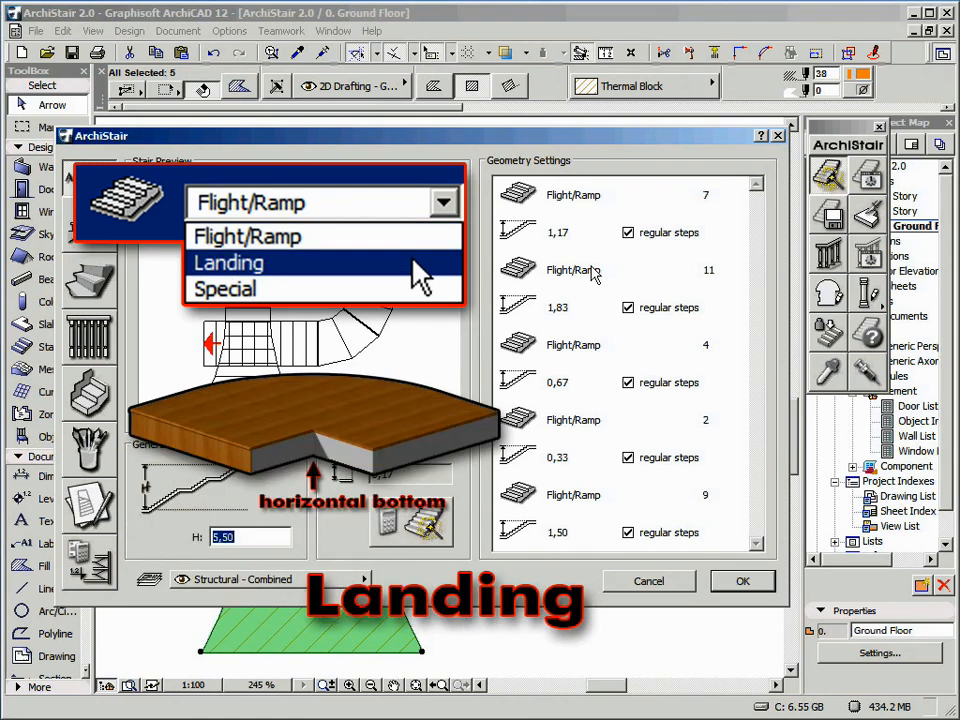
left_click(224, 288)
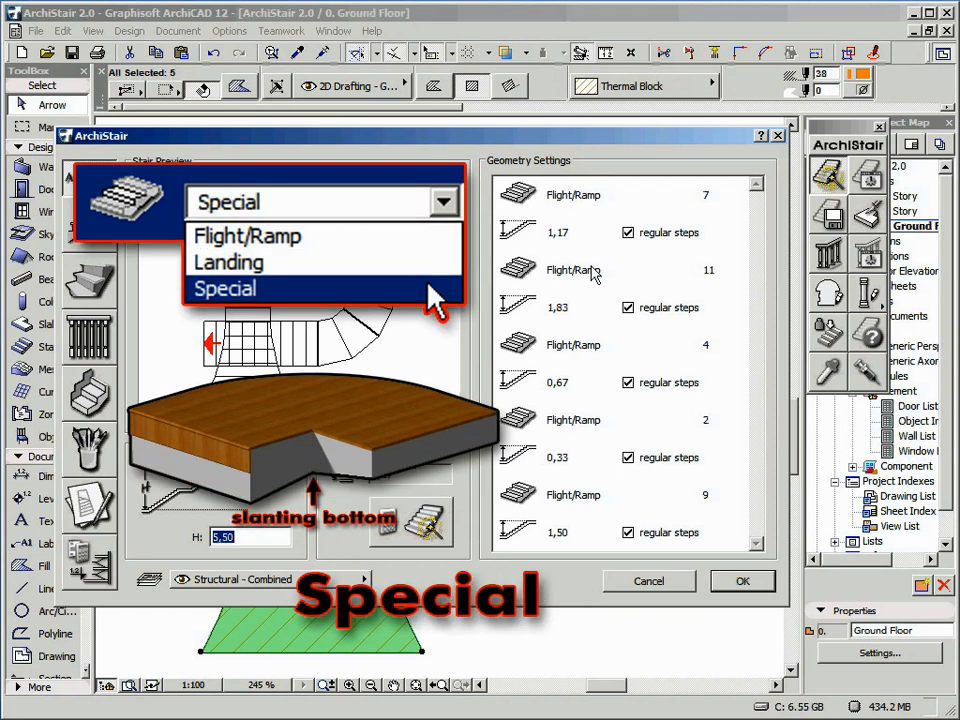
left_click(224, 288)
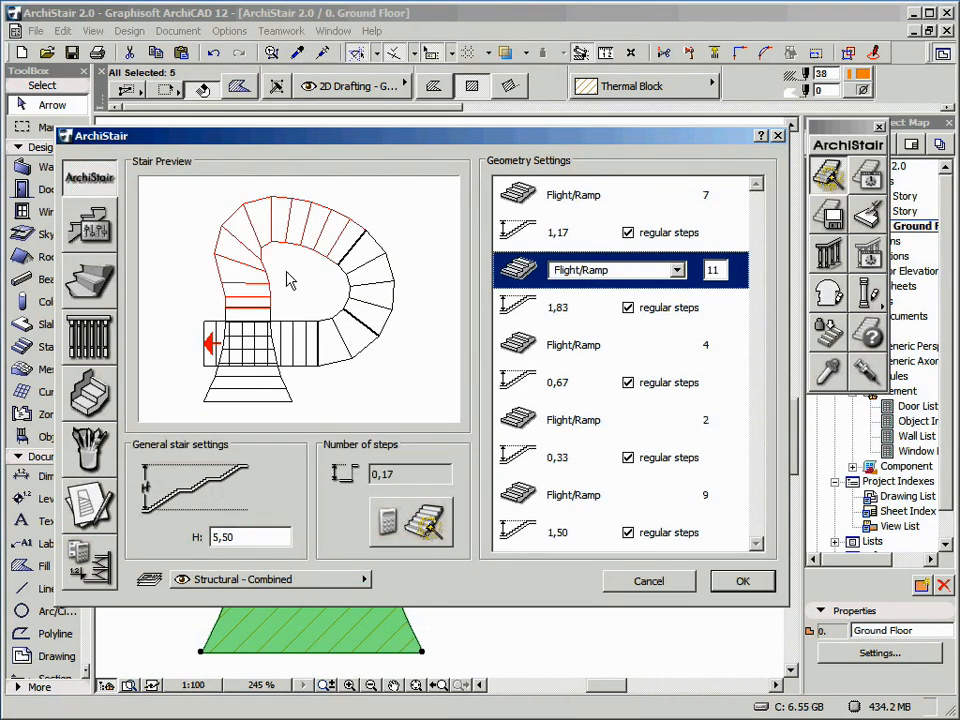
mouse_move(248, 300)
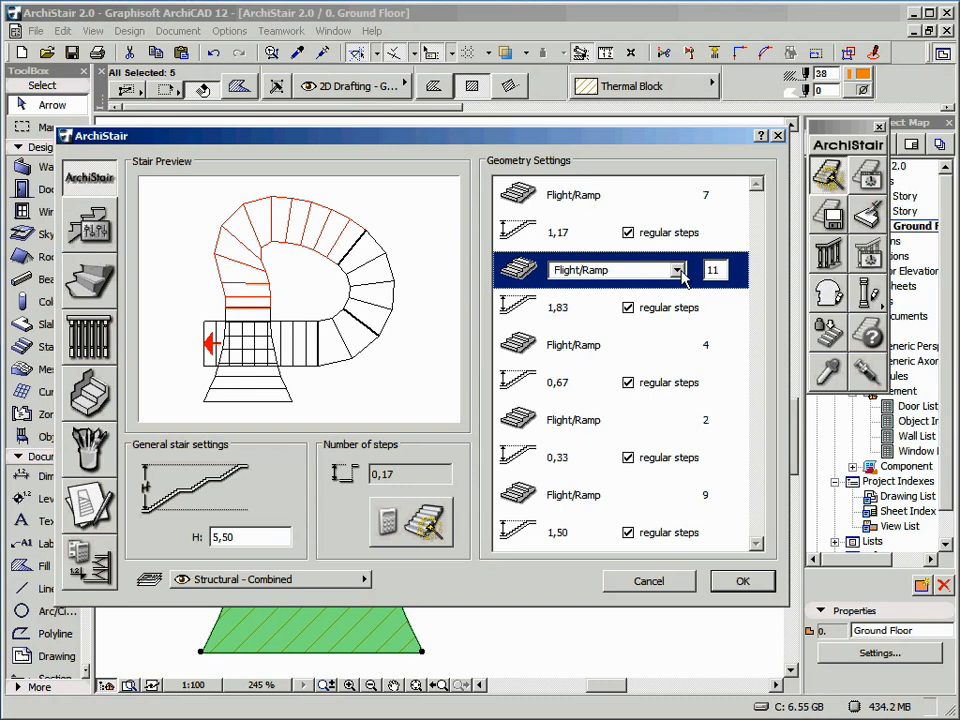
- Change the 11-step and 2-step Flight/Ramp rows to Landing in Geometry Settings
left_click(680, 270)
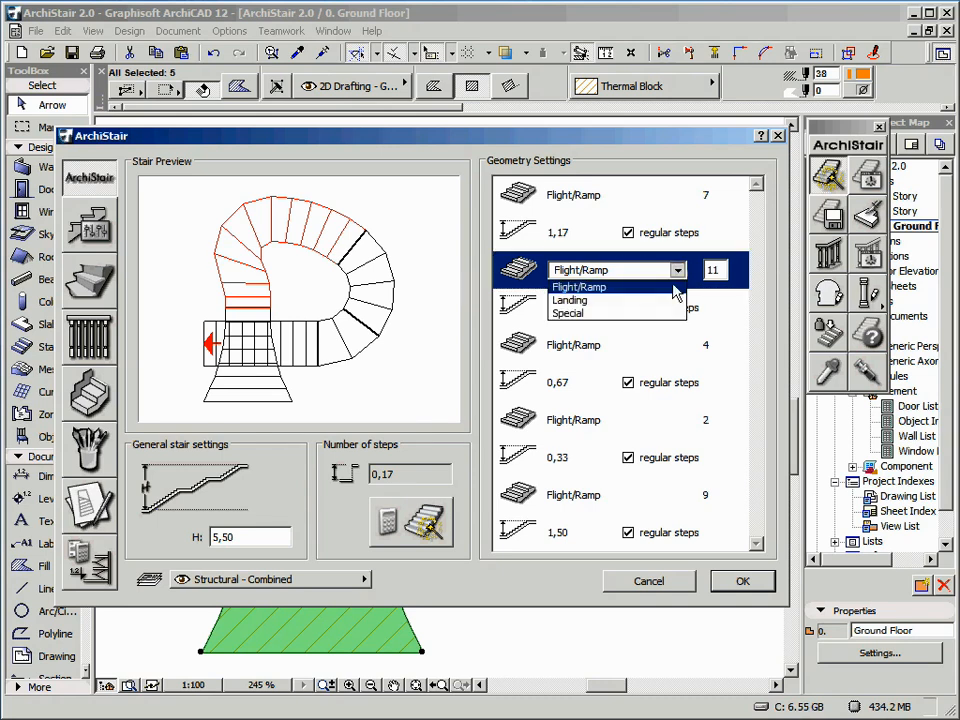
left_click(568, 300)
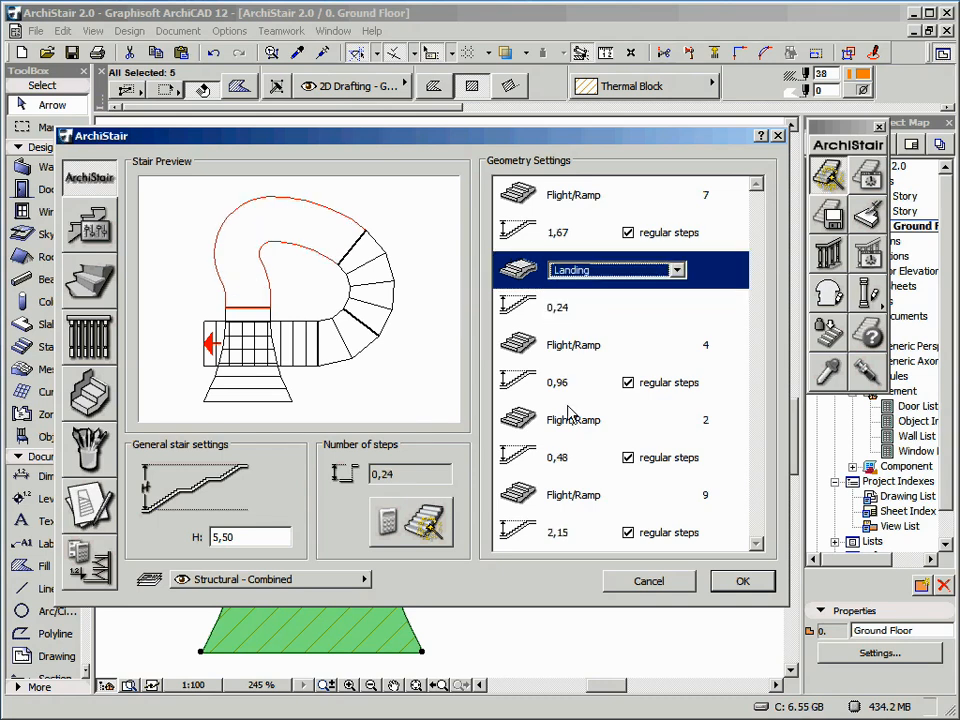
left_click(672, 420)
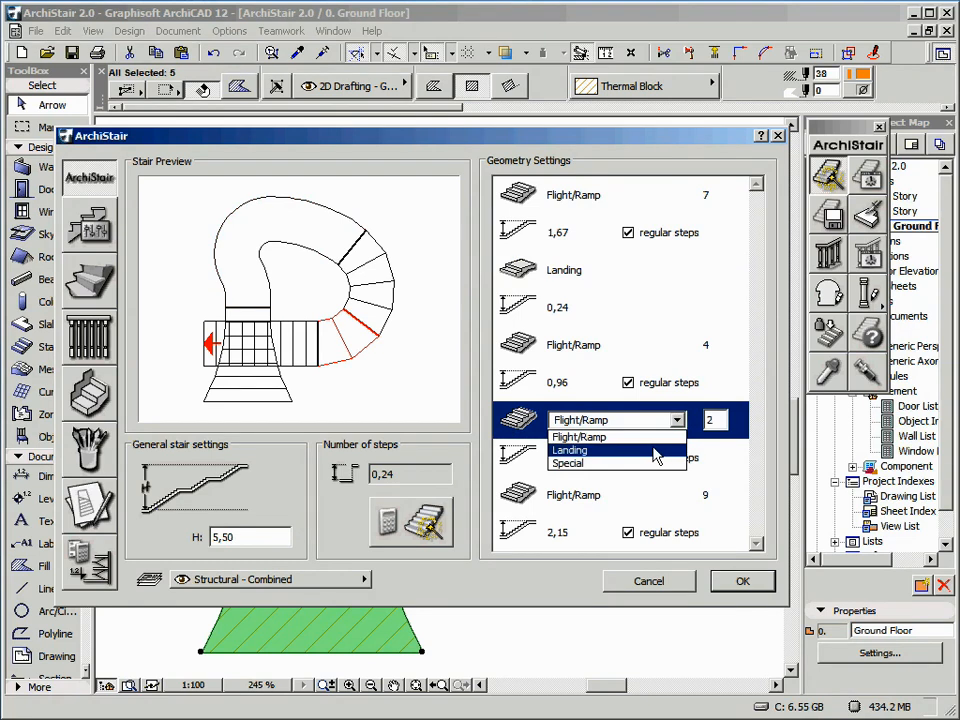
left_click(568, 450)
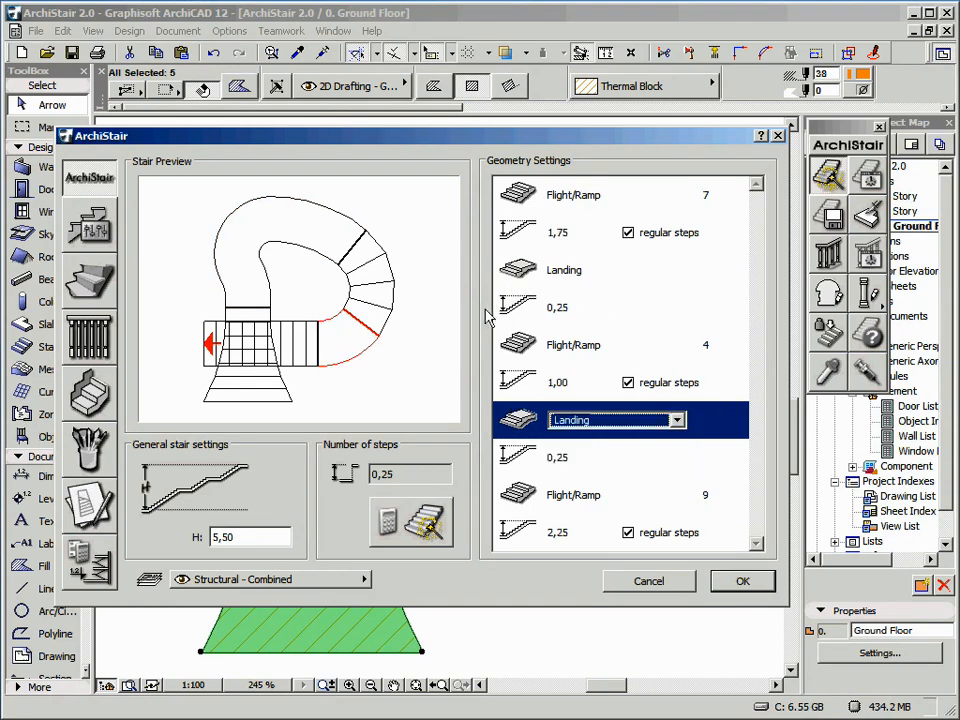
- Apply a preferred riser height so the flights recalculate to 11, 8 and 10 steps
left_click(424, 524)
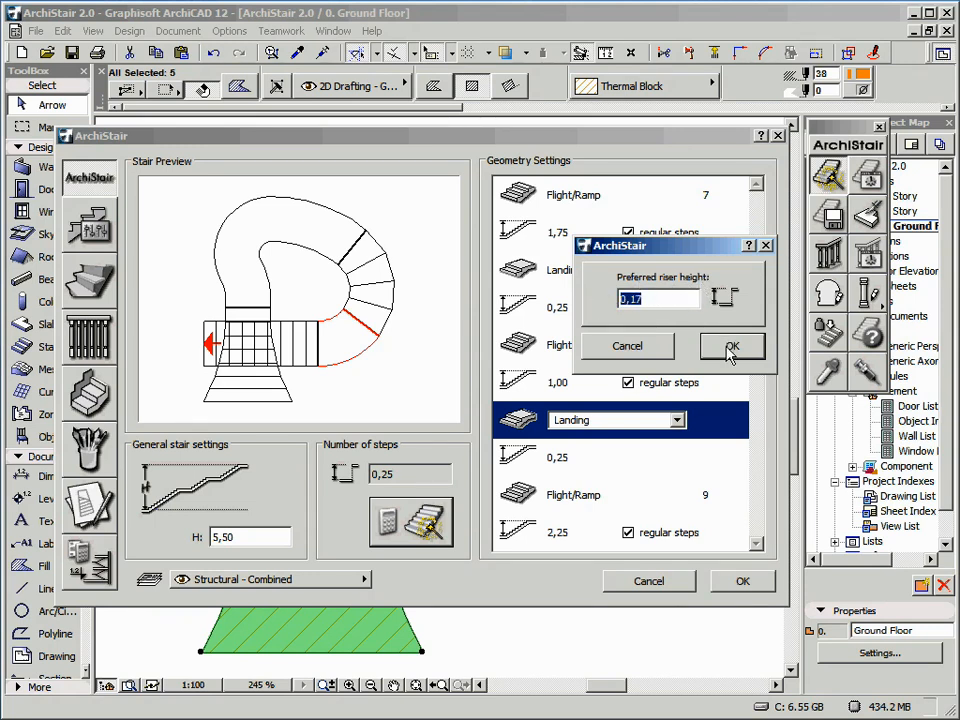
left_click(732, 346)
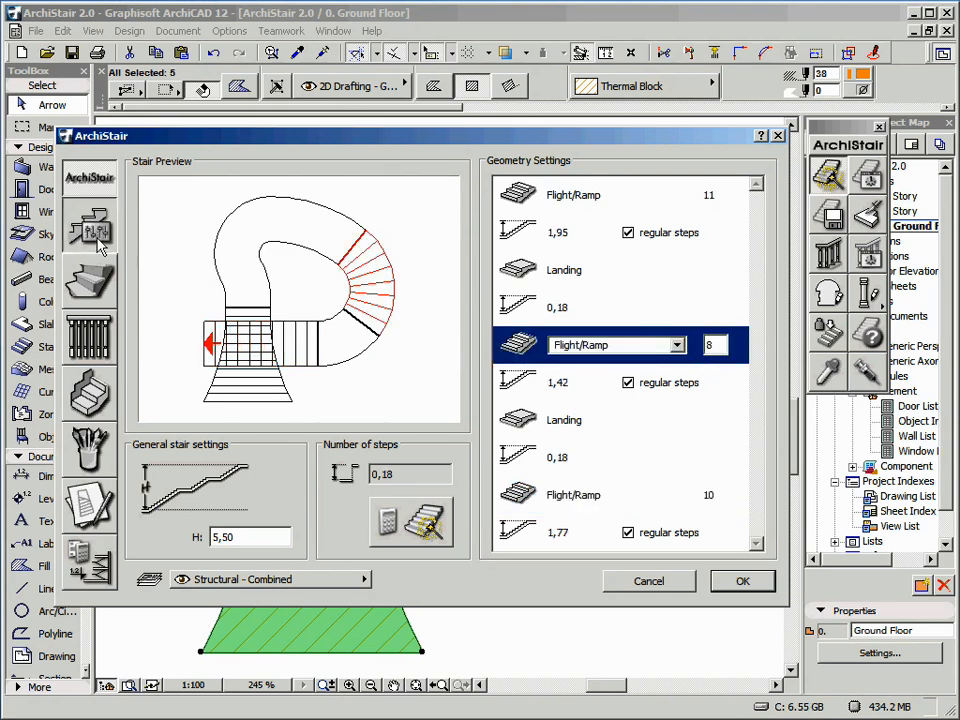
left_click(88, 336)
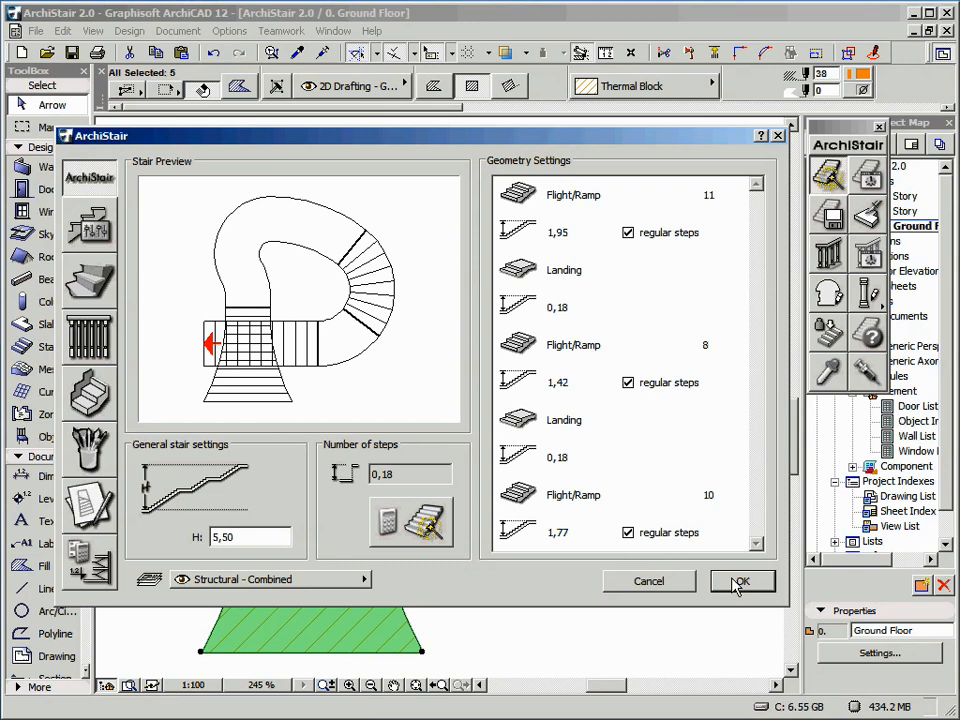
- Accept the stair settings to draw the curved stair on the plan and deselect the fills
left_click(742, 580)
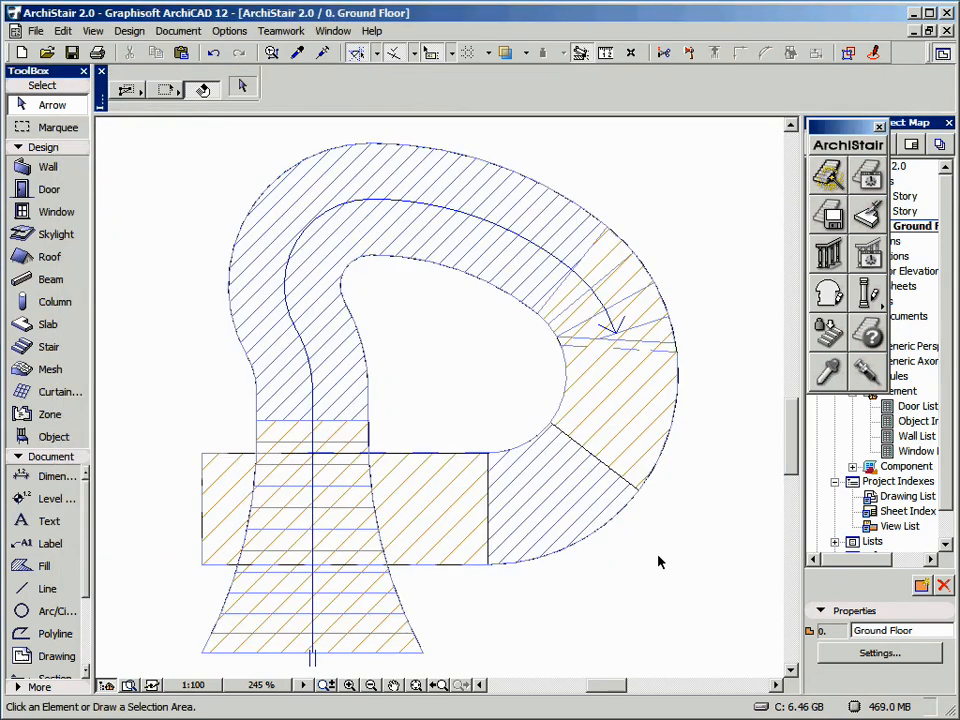
left_click(44, 564)
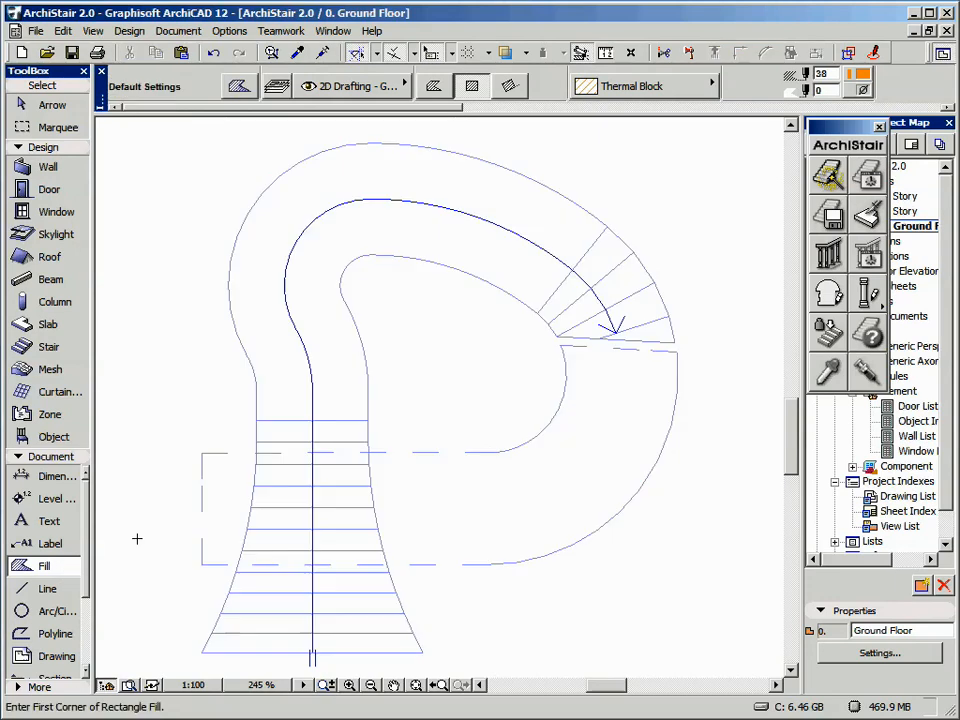
left_click(334, 32)
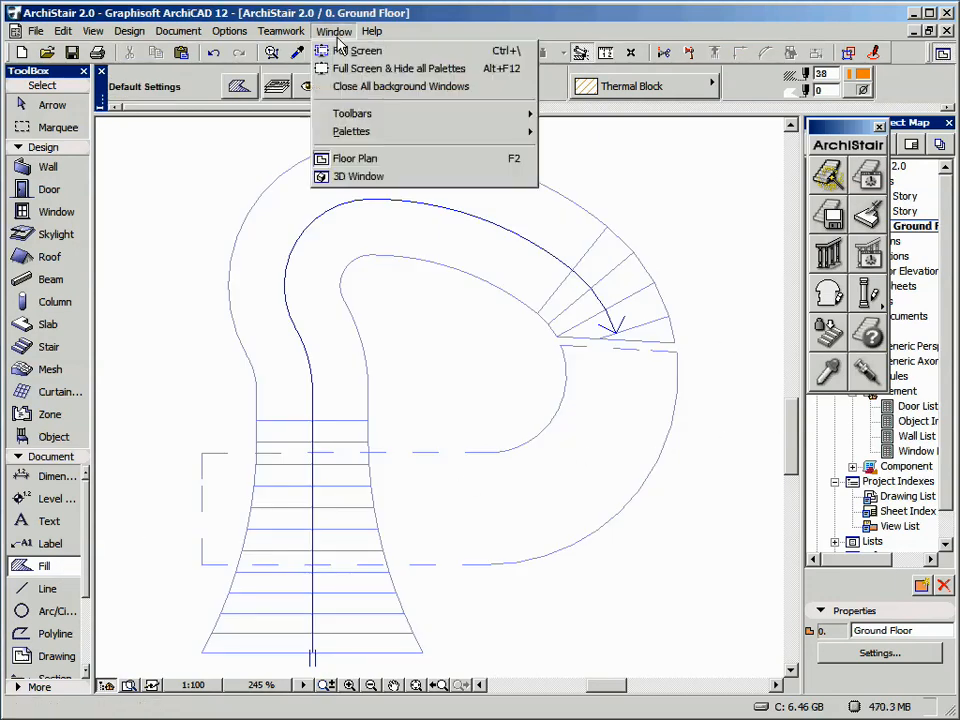
- Switch to the 3D Window and marquee-select the curved stair
left_click(358, 176)
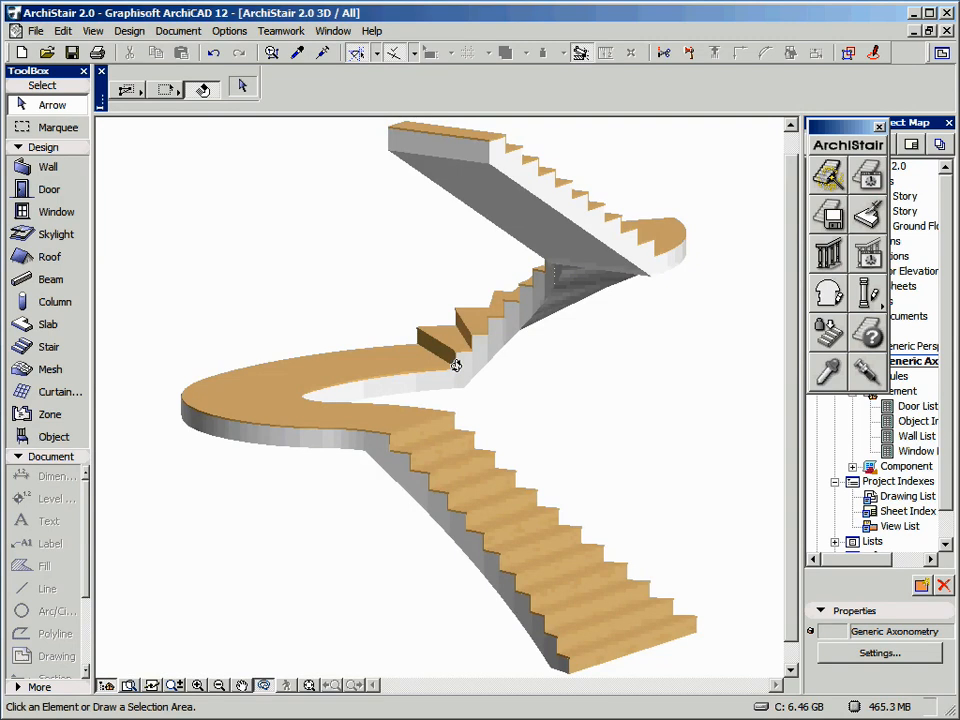
left_click_drag(456, 364, 268, 448)
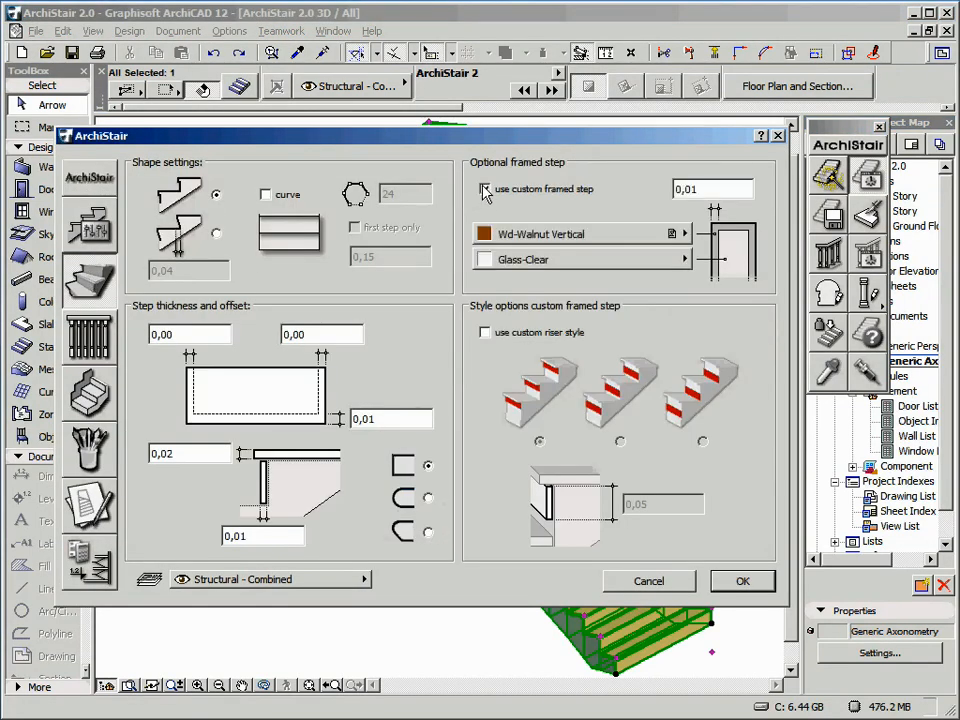
- Tick 'use custom framed step' in the reopened ArchiStair settings
left_click(486, 188)
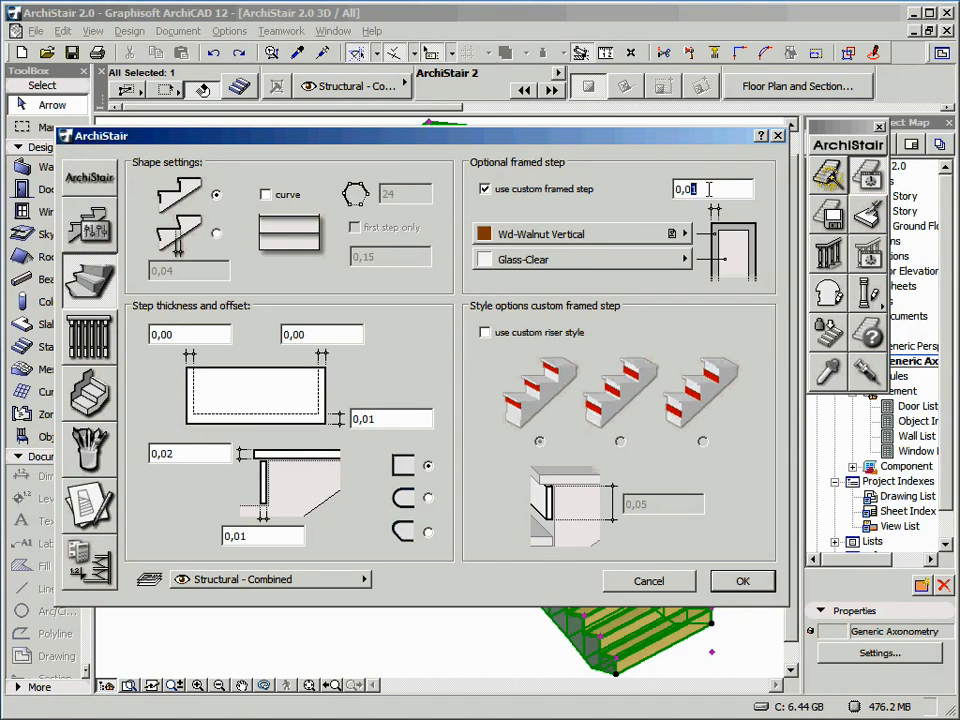